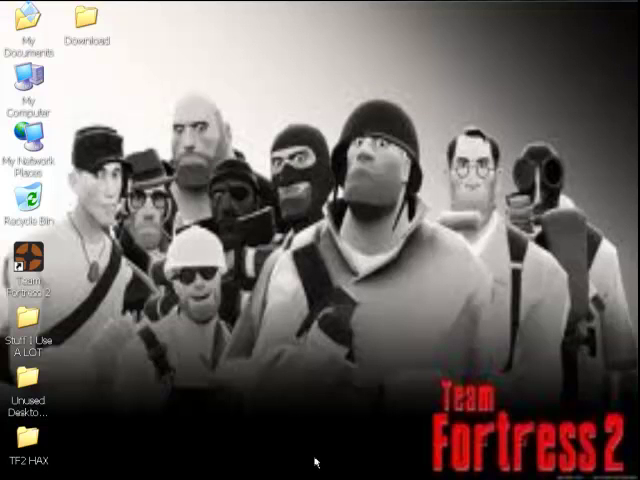
pyautogui.moveTo(407, 314)
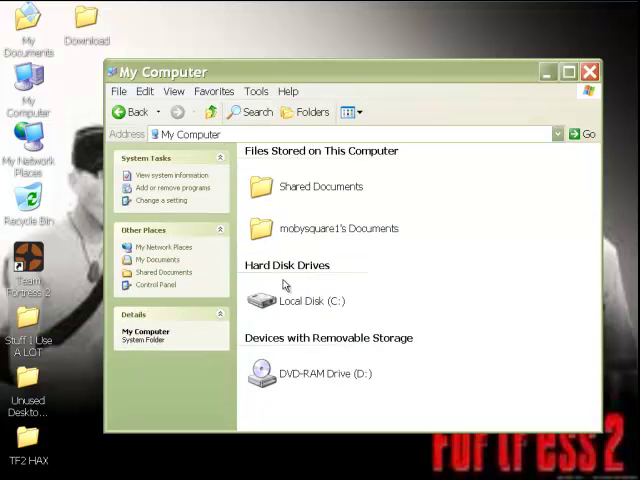
# Step: Check Local Disk (C:) properties showing 35.7 GB free, then close My Computer
pyautogui.rightClick(290, 300)
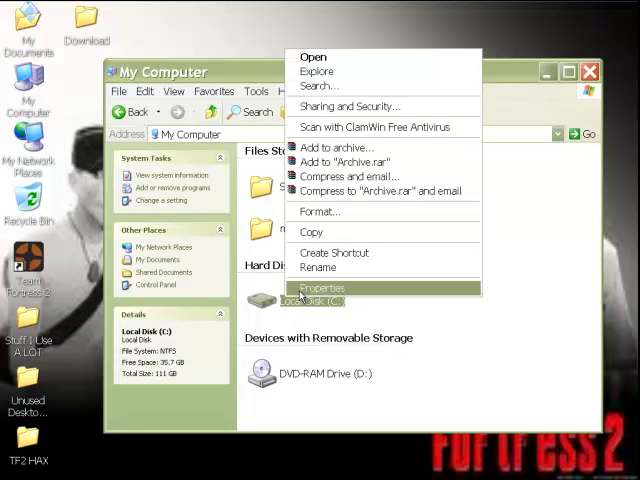
pyautogui.click(322, 288)
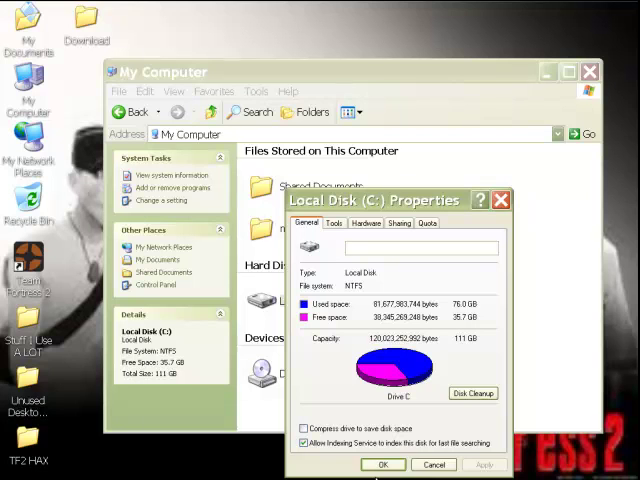
pyautogui.click(434, 464)
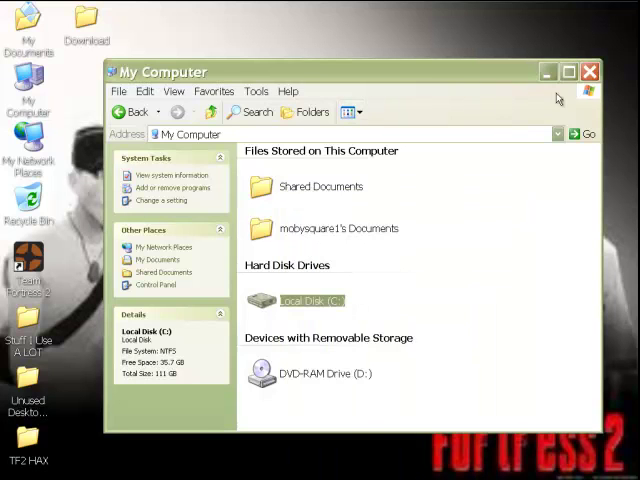
pyautogui.click(589, 71)
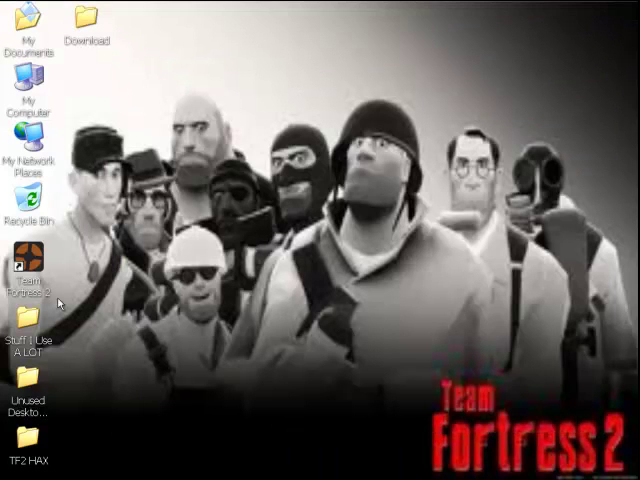
# Step: In My Documents, delete the VirtualDJ folder and the 'hrart skips a veat' file
pyautogui.doubleClick(29, 30)
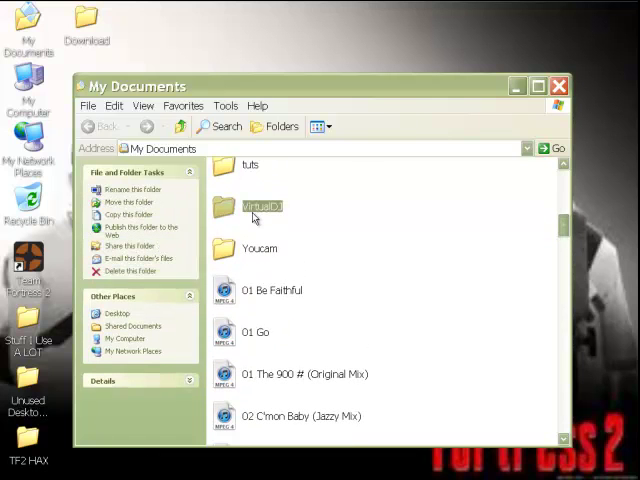
pyautogui.click(127, 271)
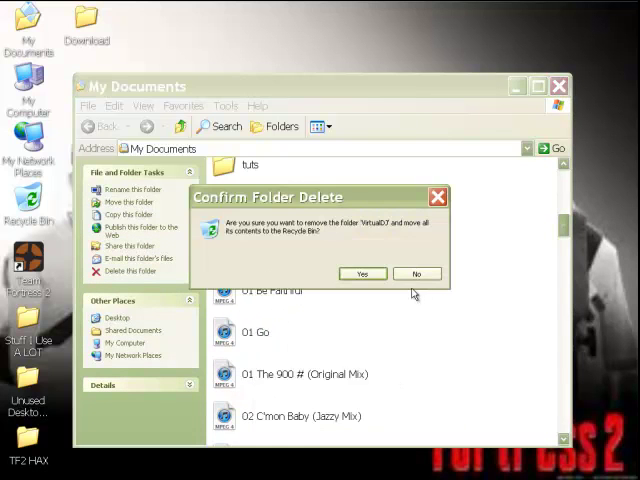
pyautogui.click(362, 273)
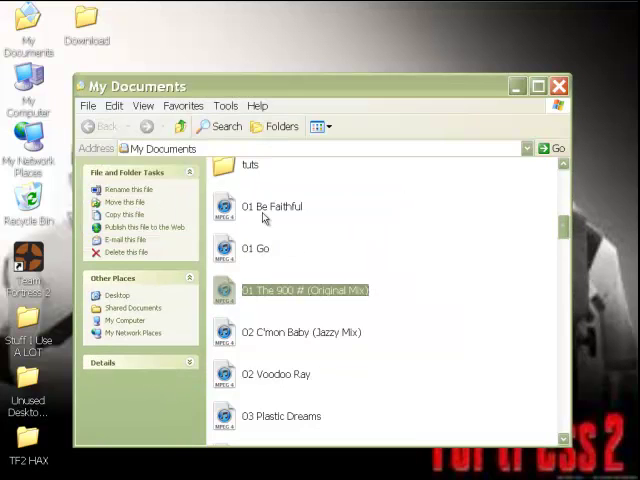
pyautogui.scroll(-3)
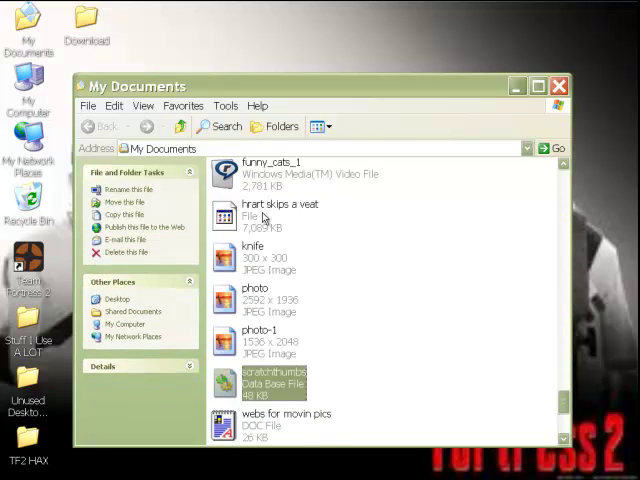
pyautogui.click(270, 175)
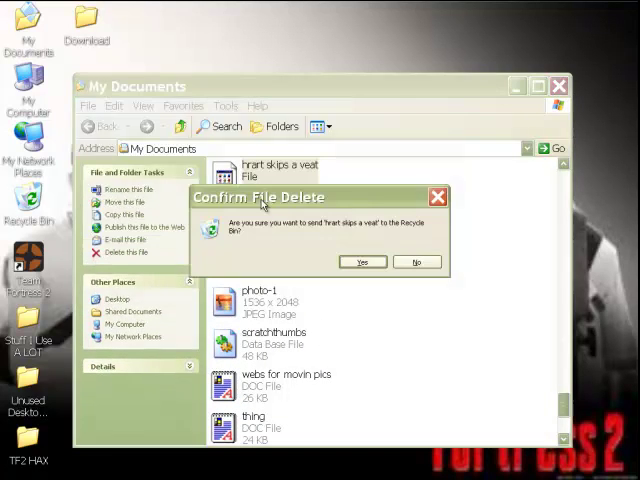
pyautogui.click(362, 261)
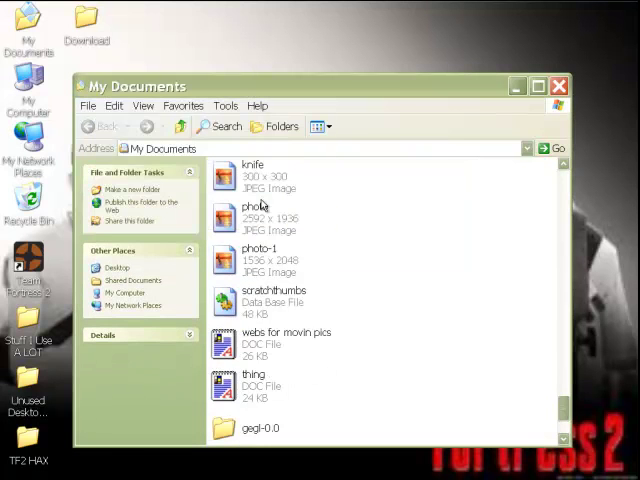
pyautogui.click(262, 385)
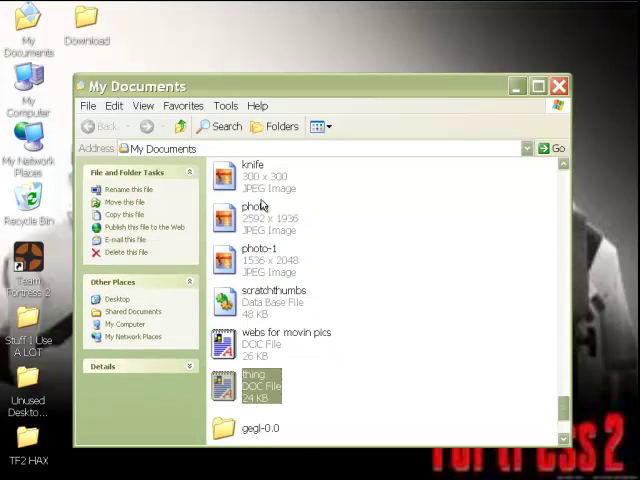
# Step: Look inside gegl-0.0, return to My Documents, and remove the Dropbox folder
pyautogui.doubleClick(260, 427)
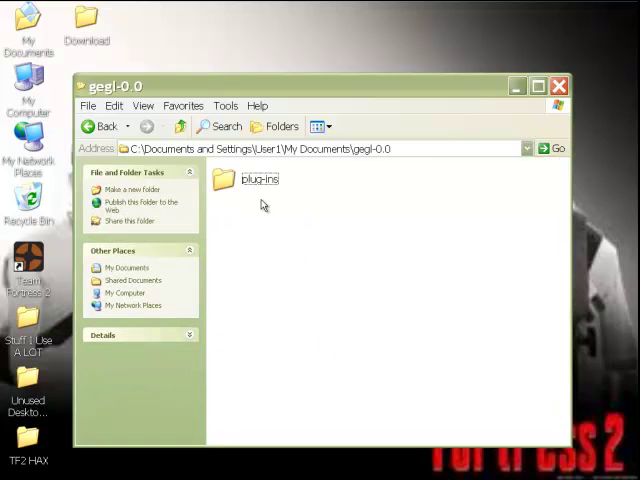
pyautogui.doubleClick(259, 178)
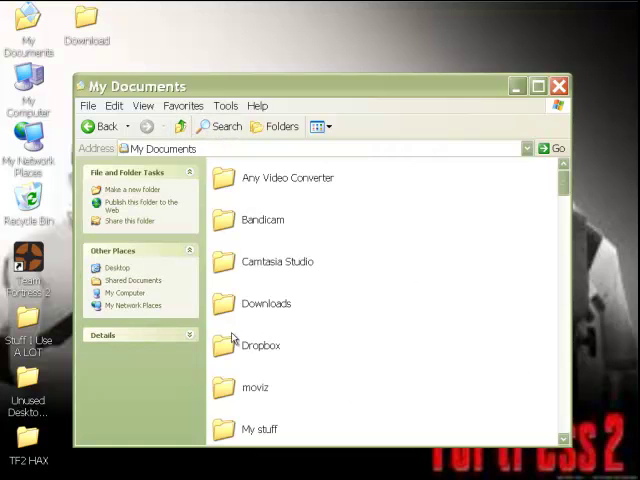
pyautogui.click(263, 345)
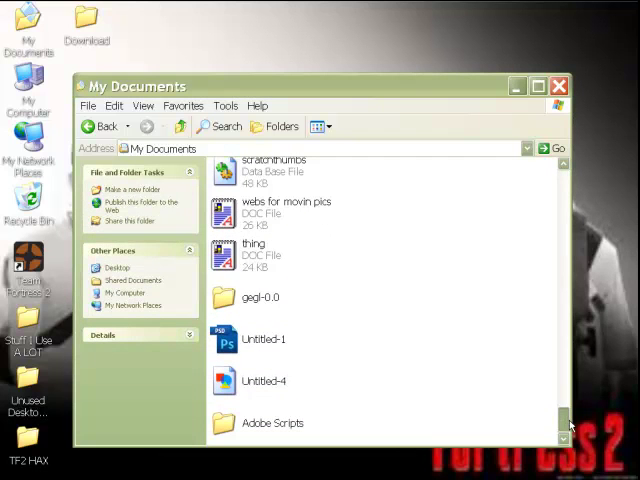
pyautogui.click(263, 340)
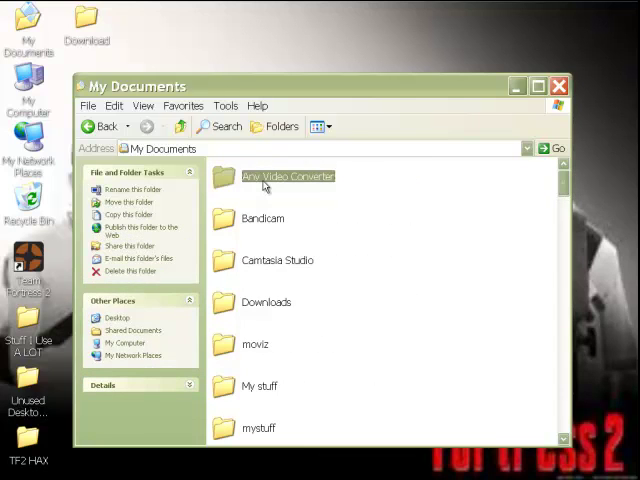
# Step: Send the Any Video Converter folder to the Recycle Bin
pyautogui.click(127, 270)
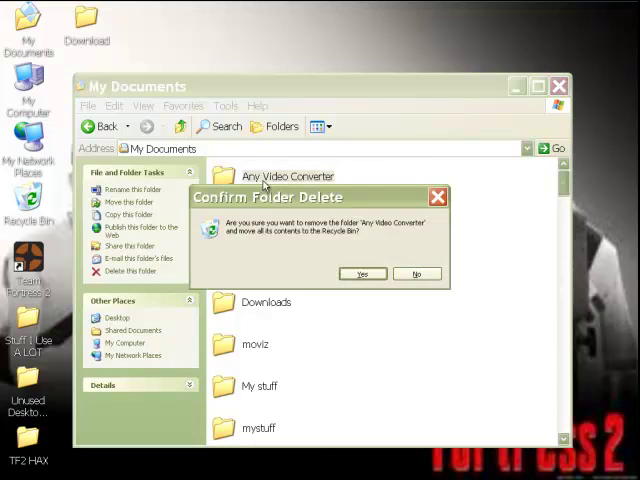
pyautogui.click(361, 273)
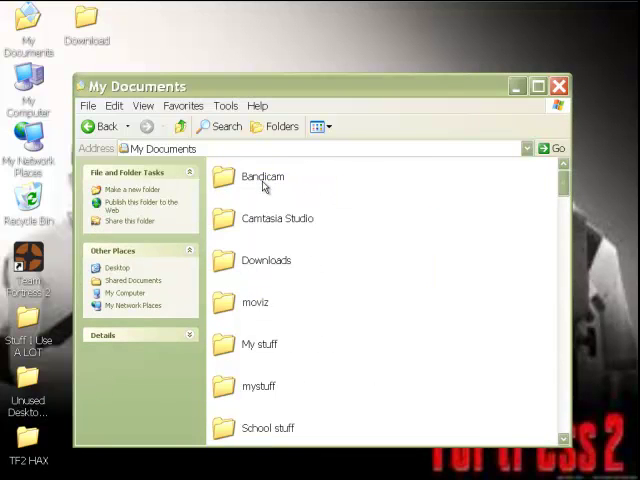
pyautogui.moveTo(262, 308)
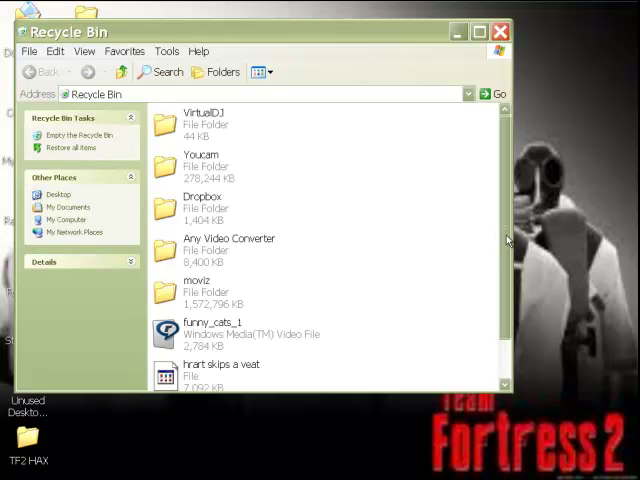
# Step: Permanently delete the Recycle Bin's eight items
pyautogui.scroll(-3)
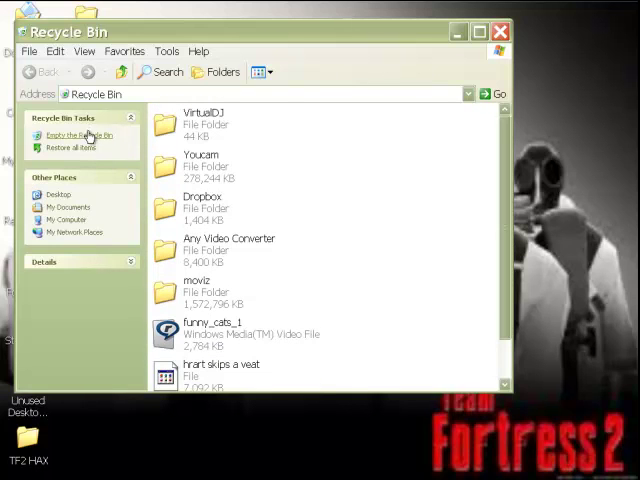
pyautogui.click(80, 135)
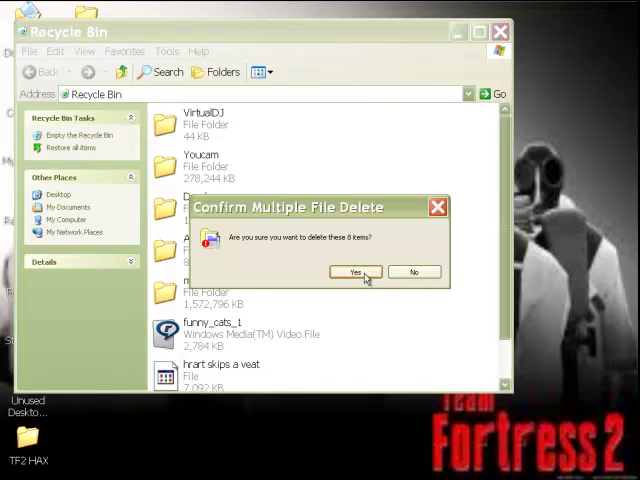
pyautogui.click(355, 271)
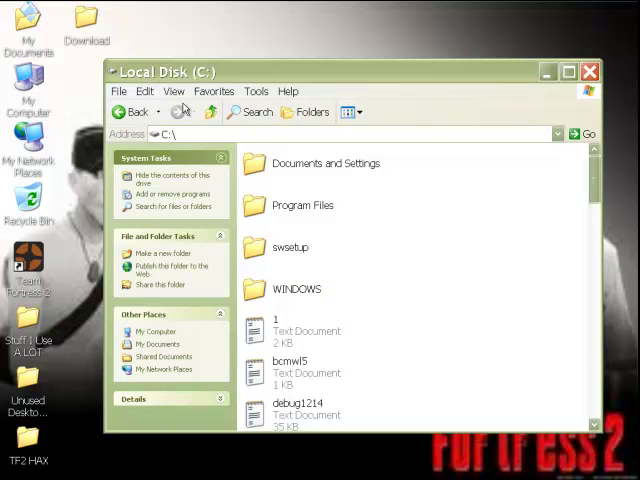
# Step: Return to My Computer, where Local Disk (C:) shows 37.4 GB free
pyautogui.click(131, 111)
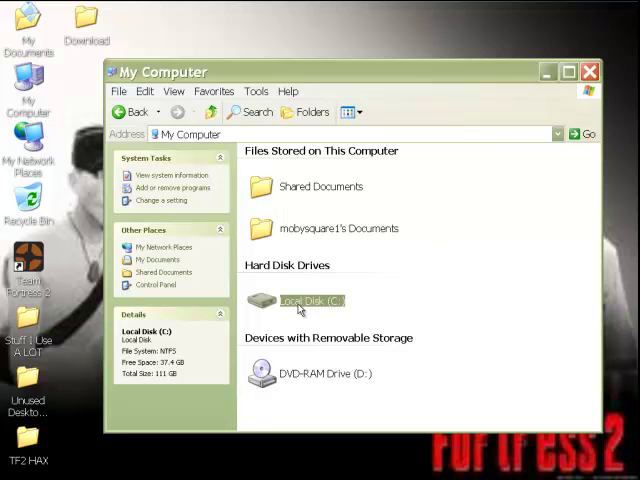
pyautogui.rightClick(312, 300)
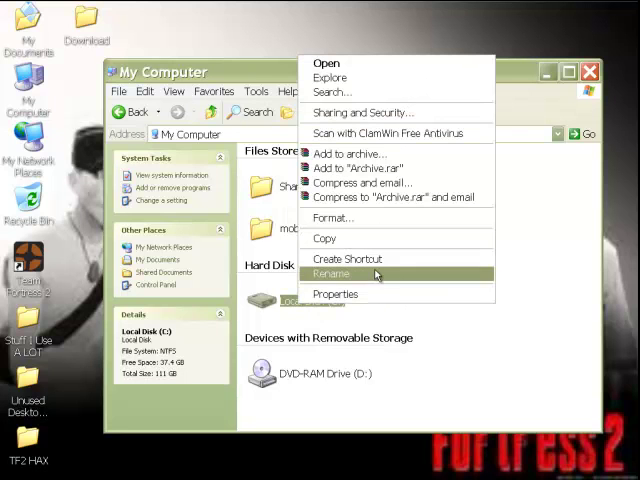
pyautogui.click(335, 293)
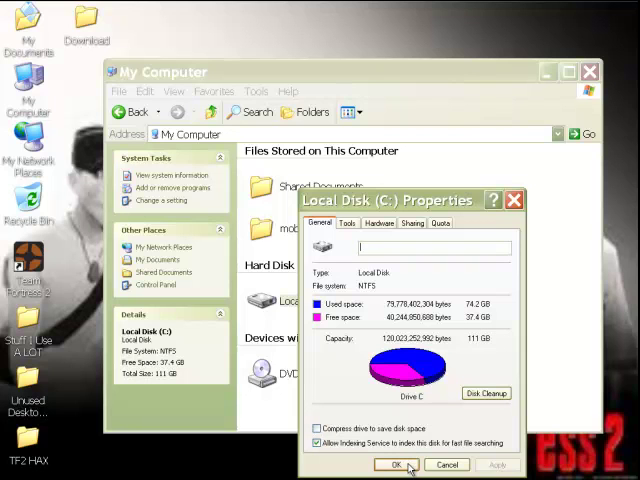
pyautogui.click(394, 464)
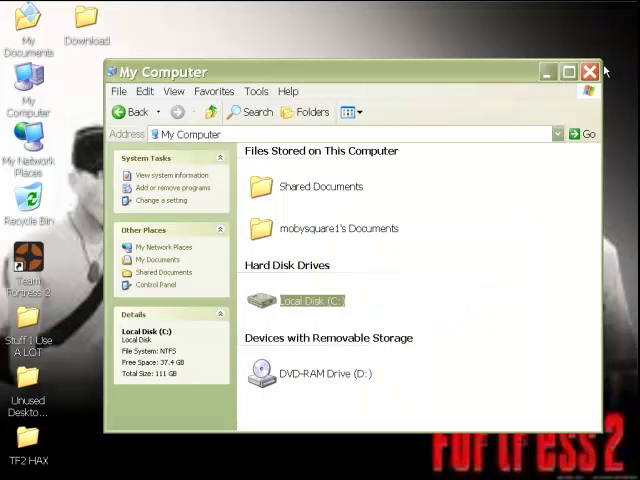